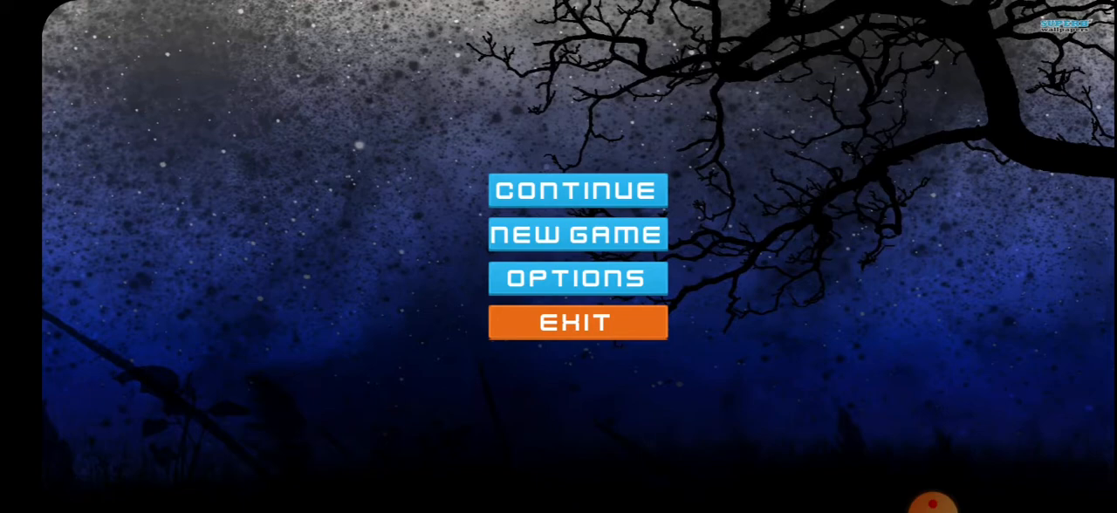
Open the Options menu from the game's main menu
{"action": "left_click", "coordinate": [578, 278]}
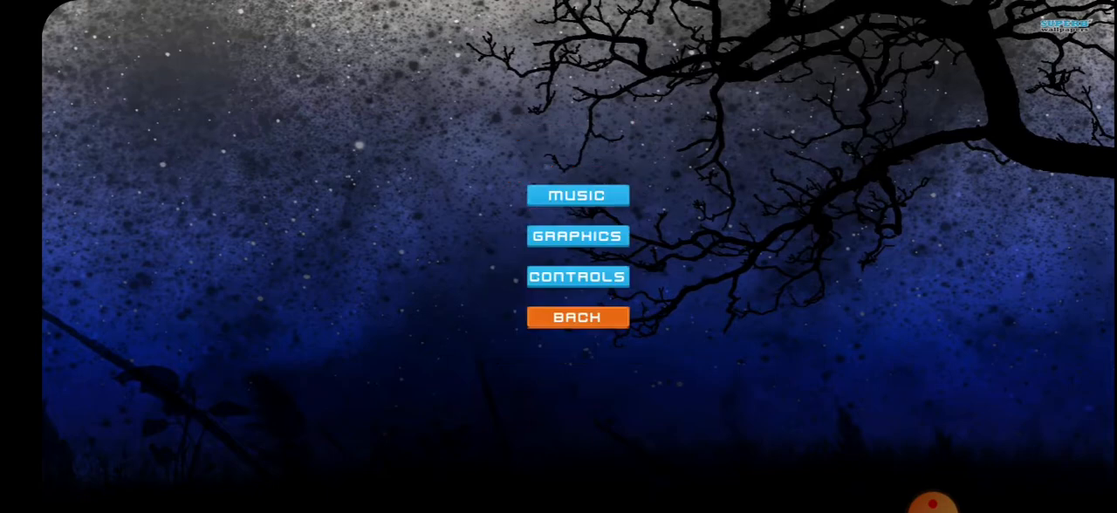
View the Graphics settings (Cinematic quality, High), then back out to the main menu
{"action": "left_click", "coordinate": [577, 236]}
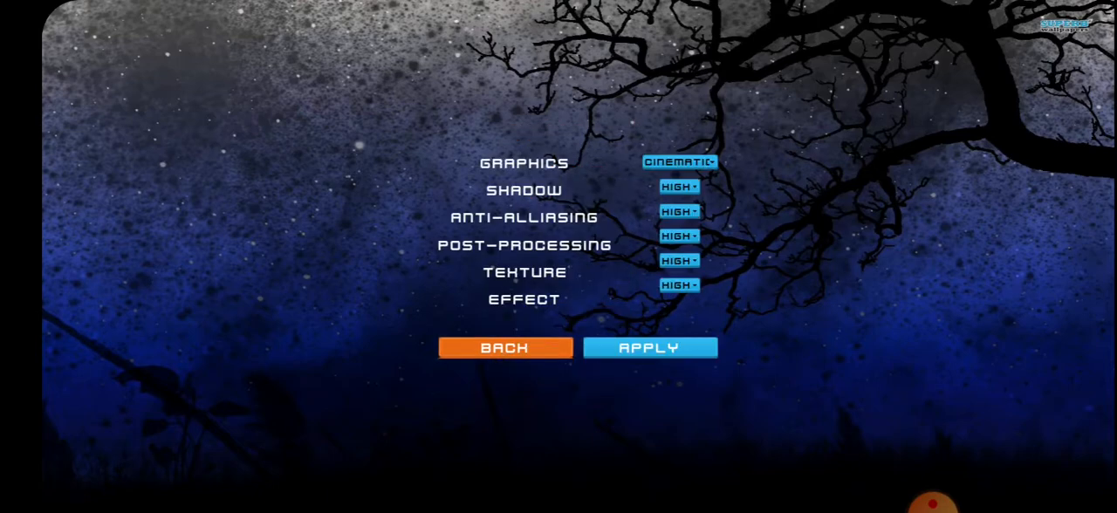
{"action": "left_click", "coordinate": [503, 347]}
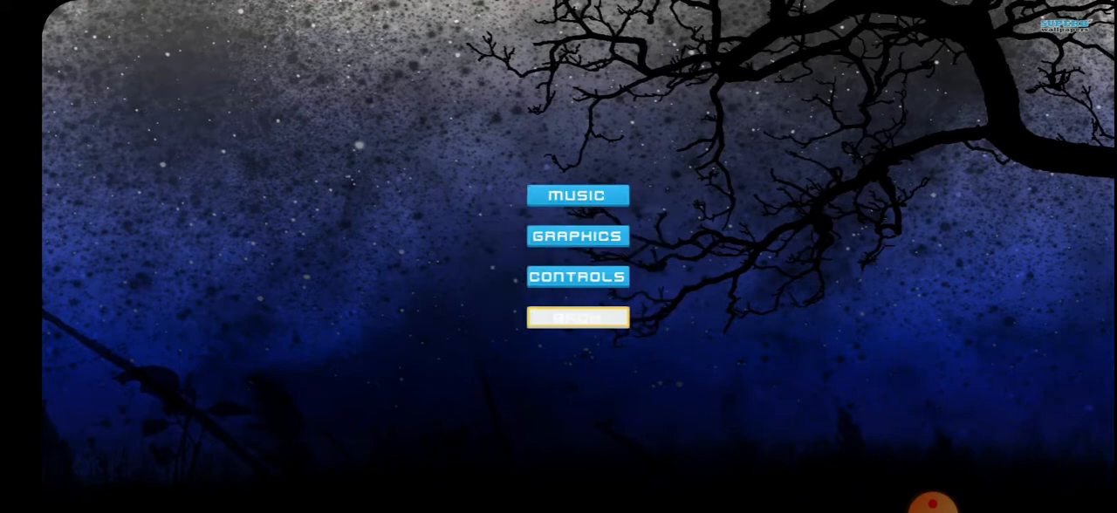
{"action": "left_click", "coordinate": [577, 318]}
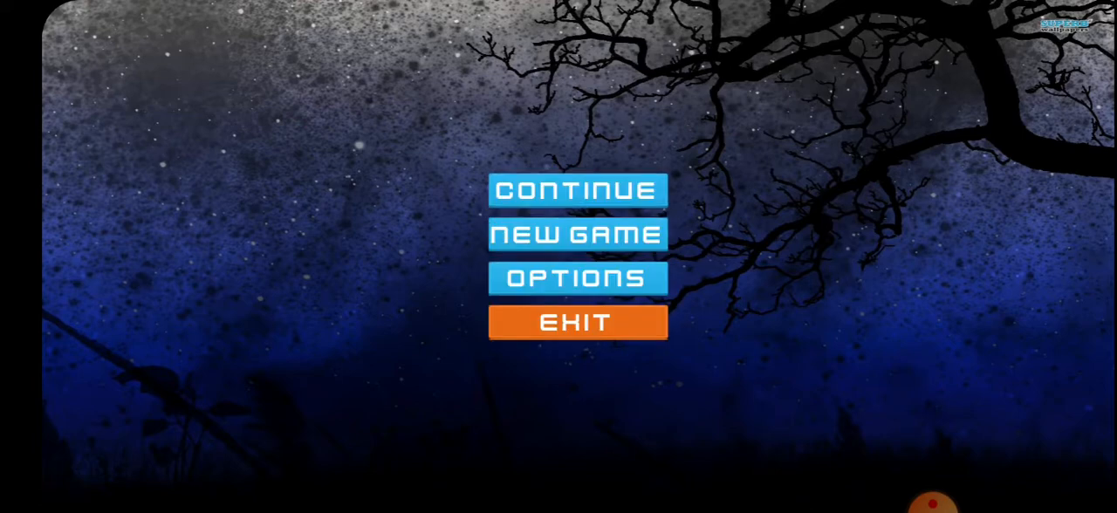